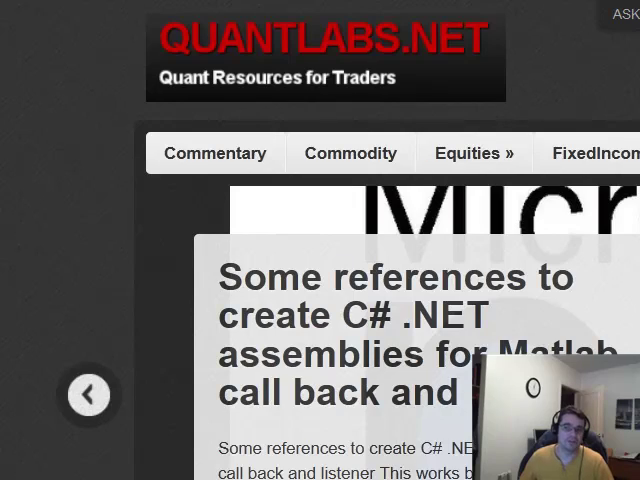
# Step: Go to the Welcome page and skim its course and links content top to bottom
pyautogui.click(454, 24)
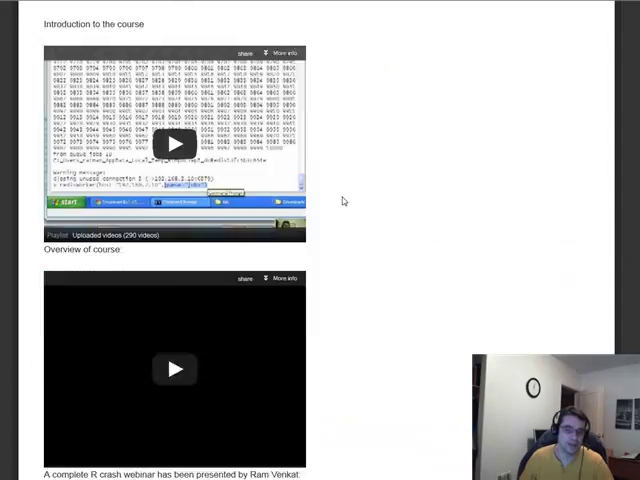
pyautogui.scroll(-3)
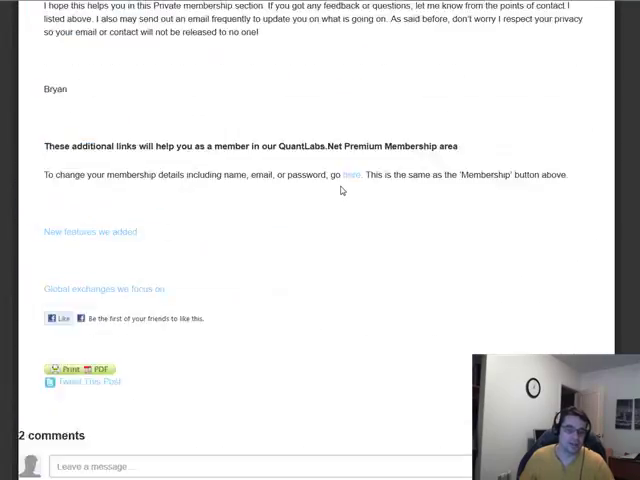
pyautogui.scroll(-3)
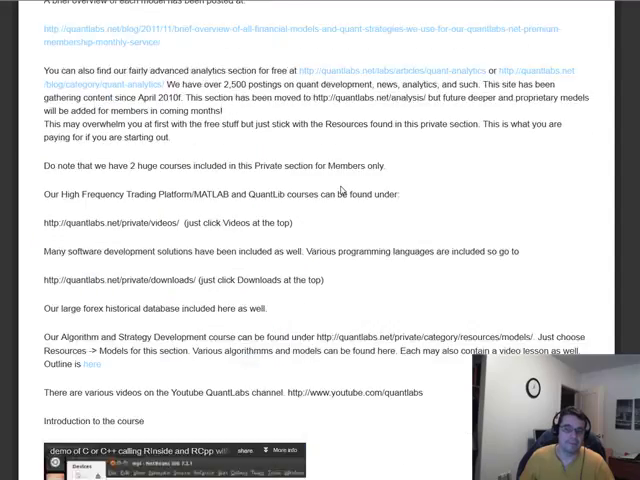
pyautogui.scroll(3)
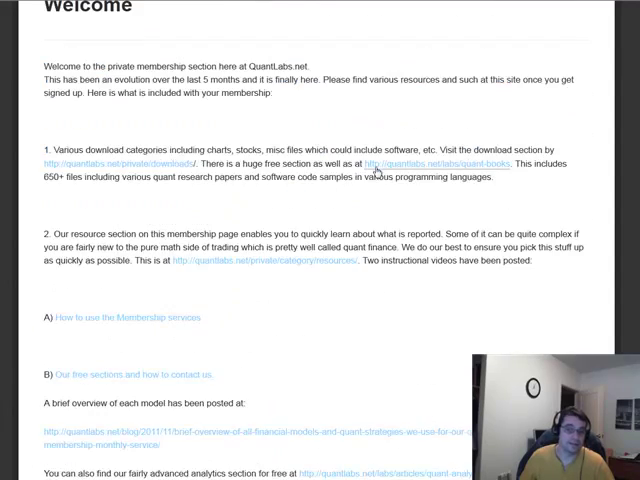
pyautogui.scroll(-3)
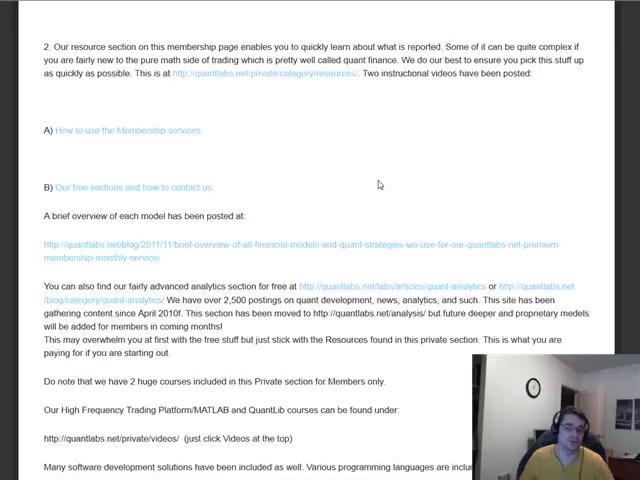
pyautogui.scroll(-3)
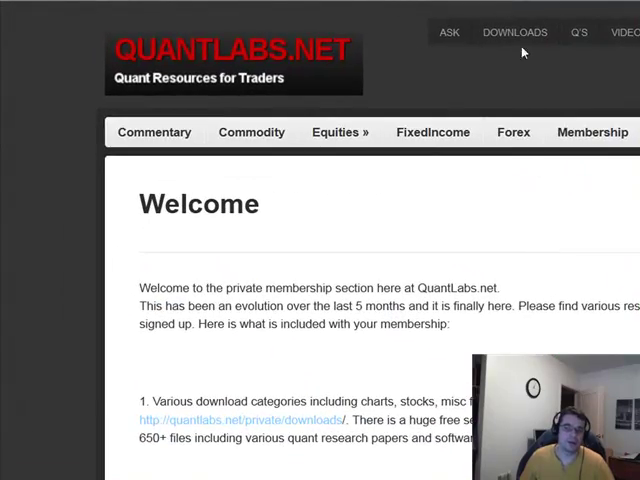
# Step: Go to Downloads and browse the first page of General, Matlab and C++ file listings
pyautogui.click(514, 32)
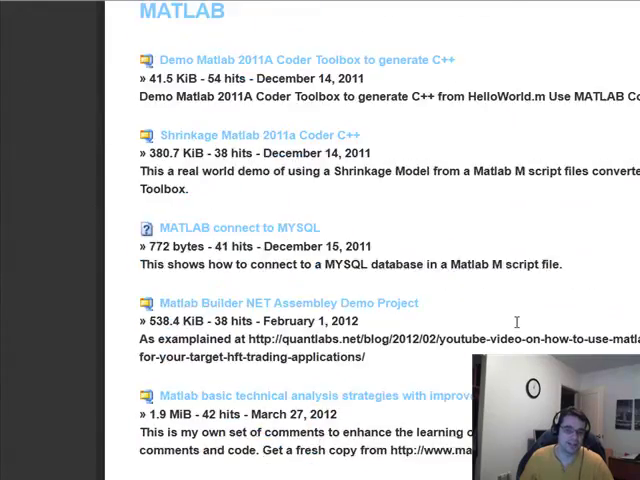
pyautogui.scroll(-3)
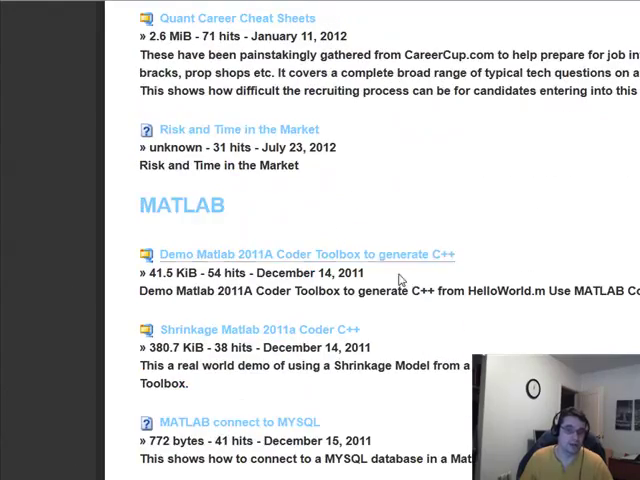
pyautogui.scroll(3)
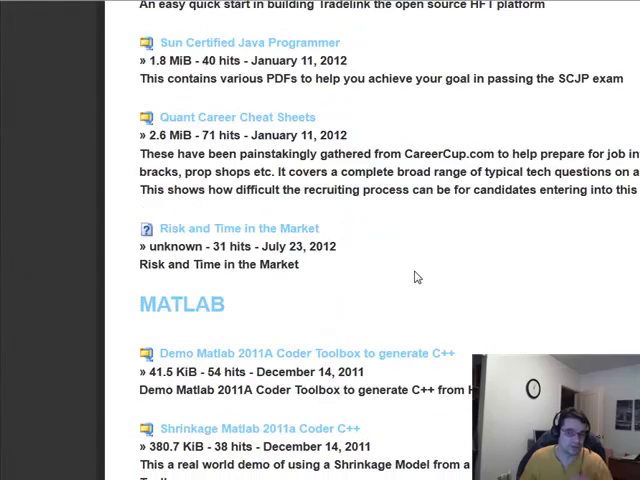
pyautogui.scroll(-3)
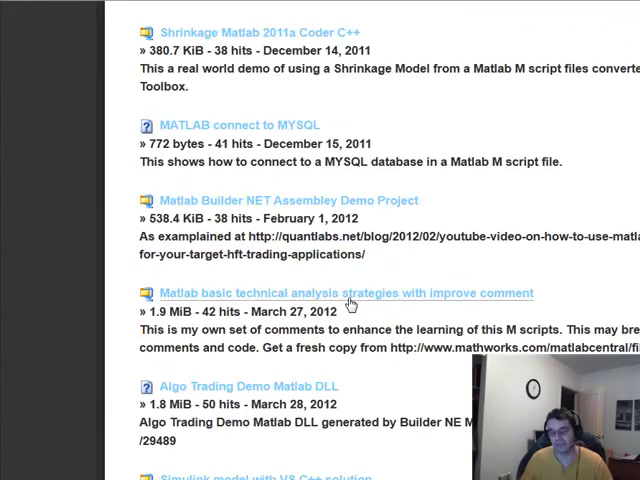
pyautogui.scroll(3)
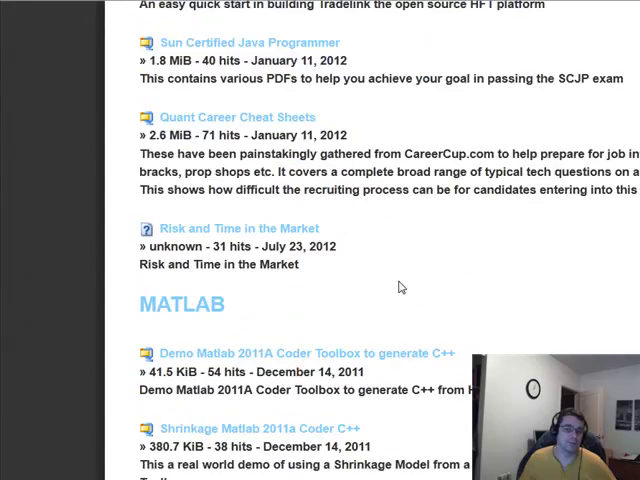
pyautogui.scroll(-3)
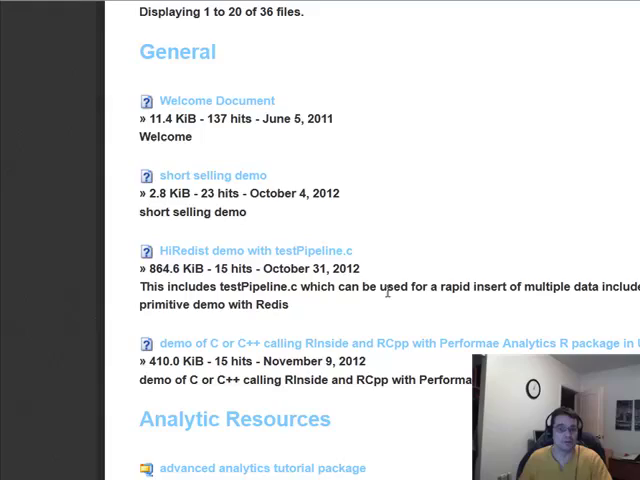
pyautogui.scroll(-3)
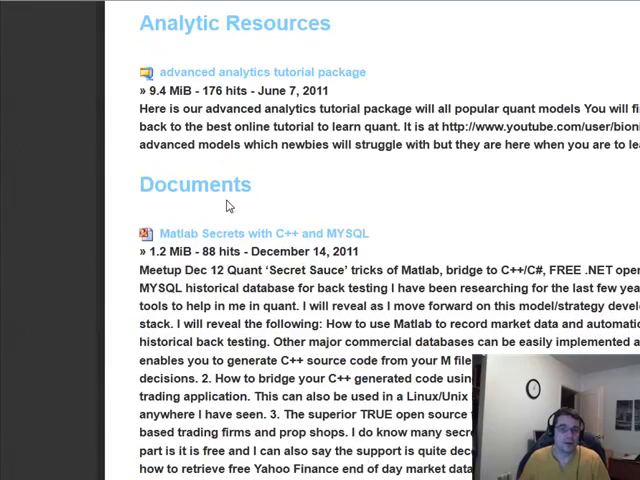
pyautogui.scroll(-3)
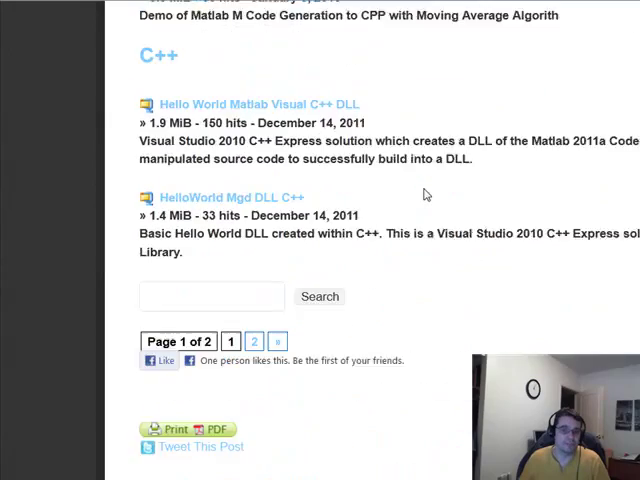
pyautogui.scroll(3)
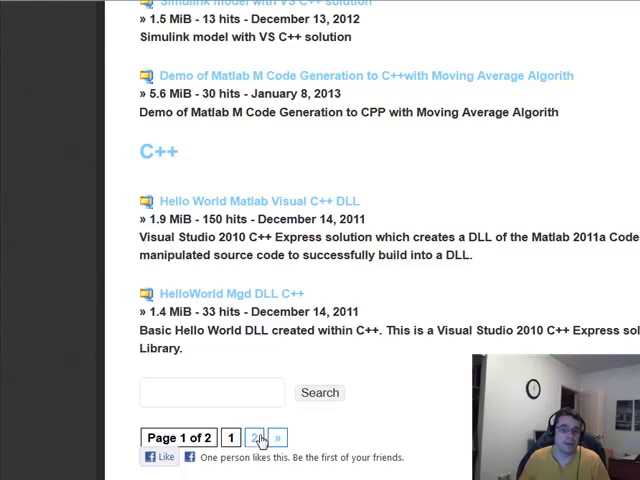
# Step: Move to page 2 of the downloads and look through the Data and Videos listings
pyautogui.click(258, 438)
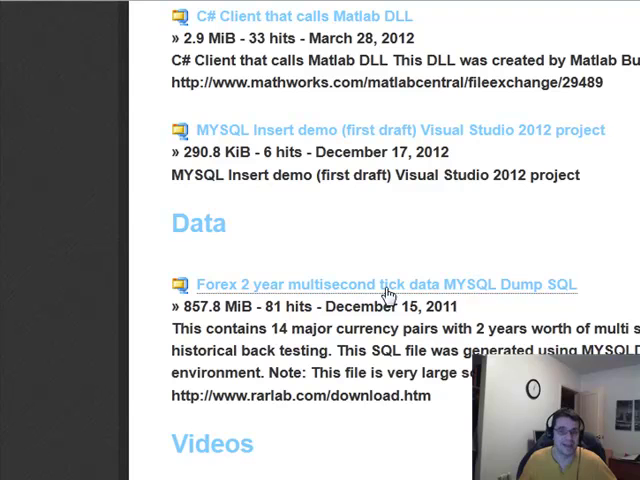
pyautogui.moveTo(540, 296)
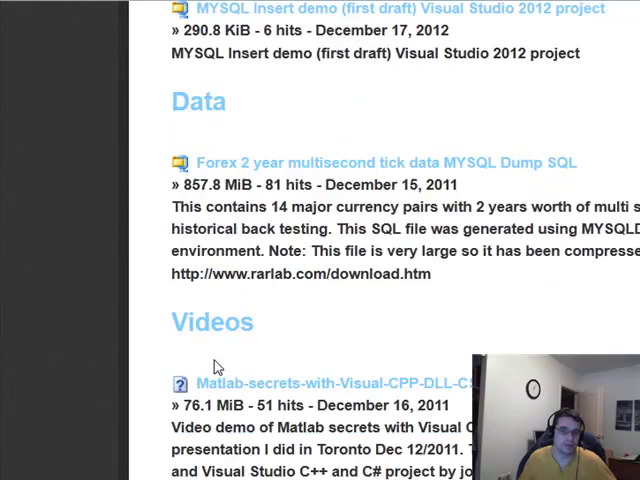
pyautogui.scroll(-3)
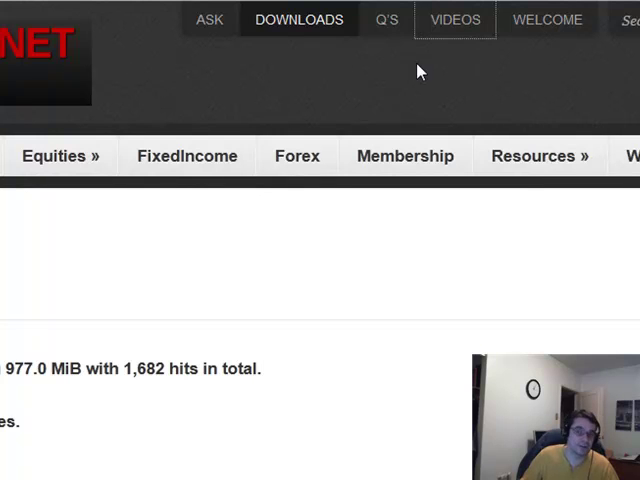
pyautogui.click(454, 20)
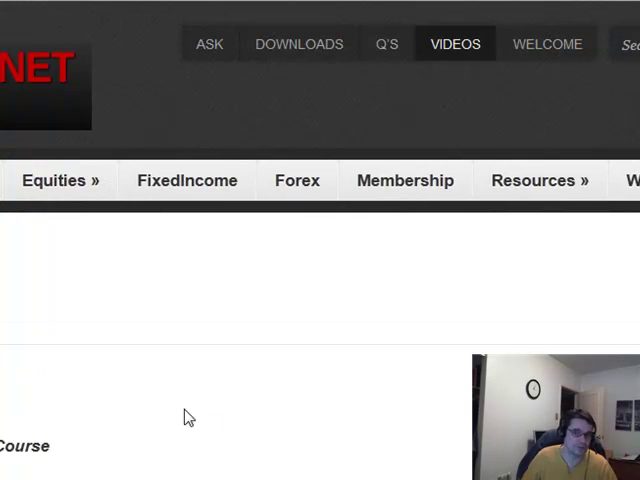
pyautogui.scroll(-3)
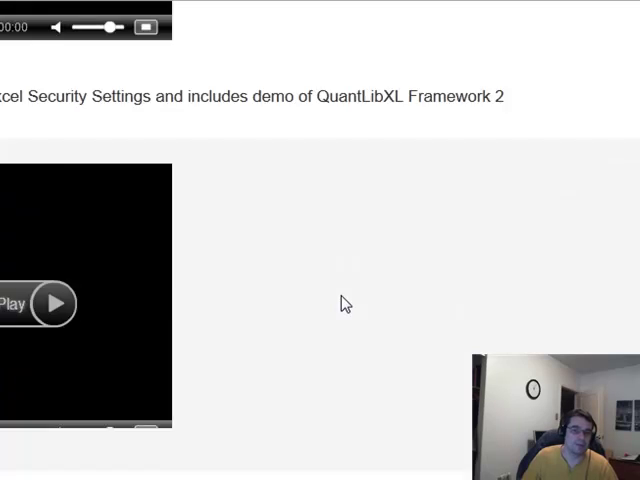
pyautogui.scroll(-3)
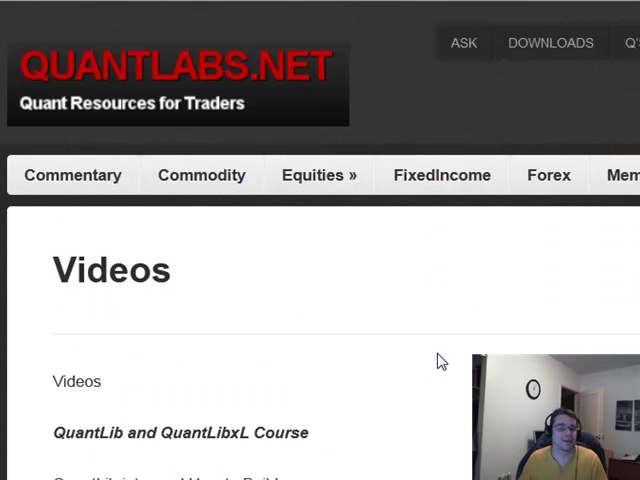
pyautogui.scroll(-3)
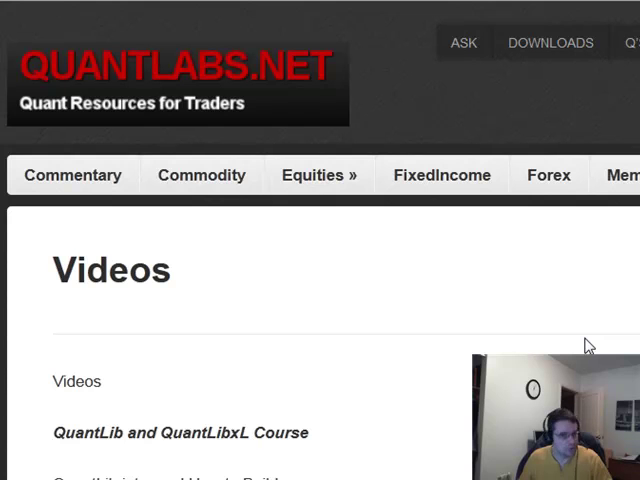
pyautogui.scroll(-3)
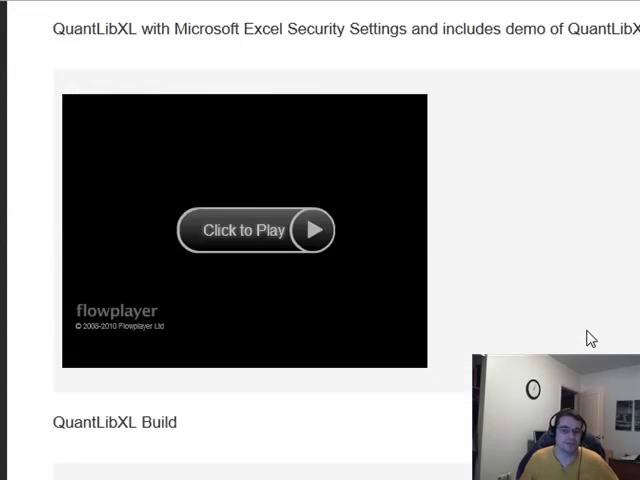
pyautogui.scroll(-3)
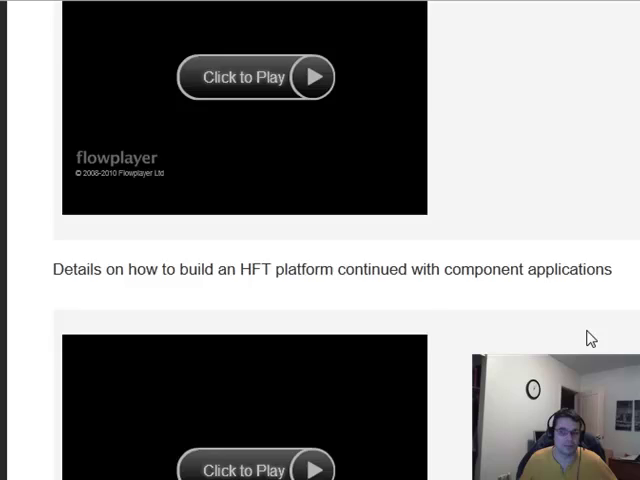
pyautogui.scroll(-3)
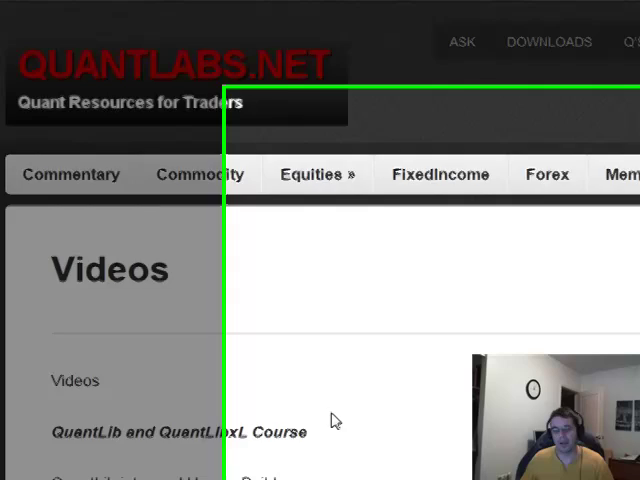
pyautogui.scroll(-3)
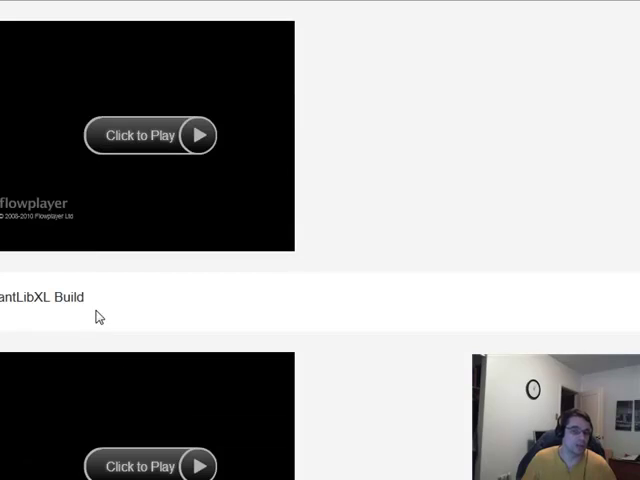
pyautogui.scroll(-3)
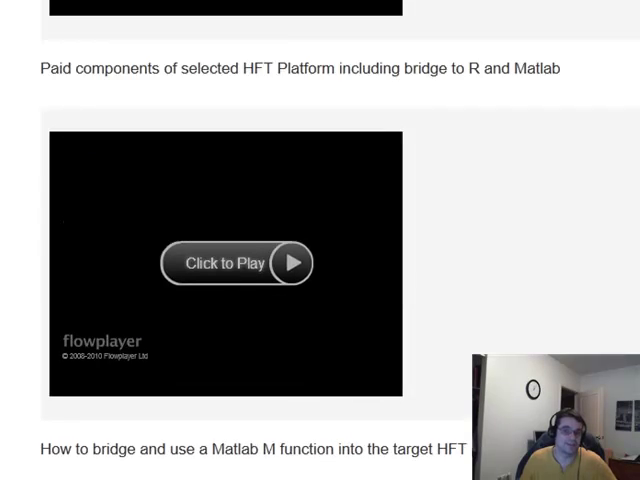
pyautogui.scroll(-3)
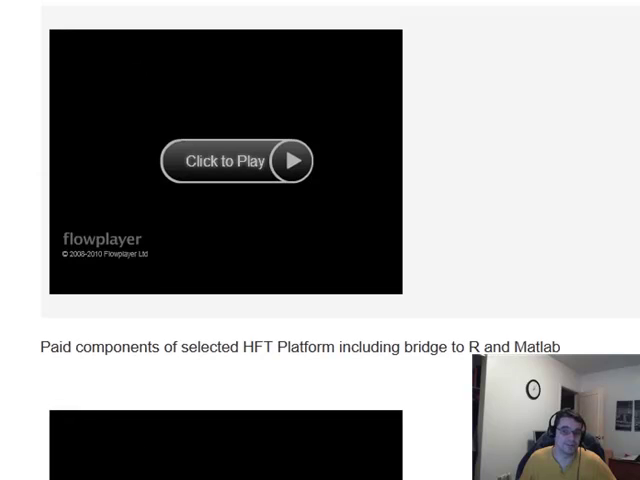
pyautogui.scroll(-3)
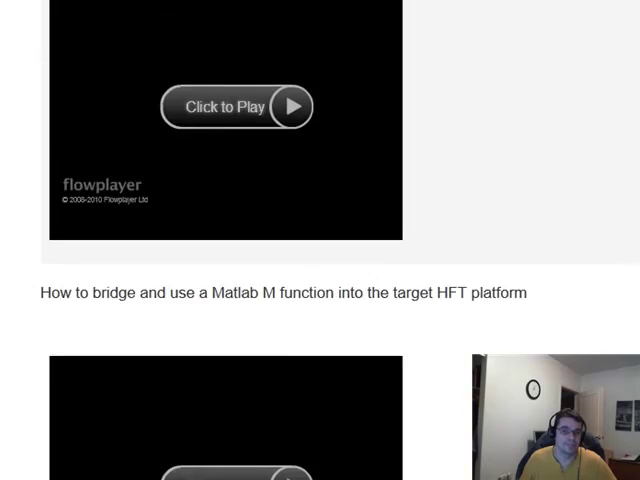
pyautogui.scroll(-3)
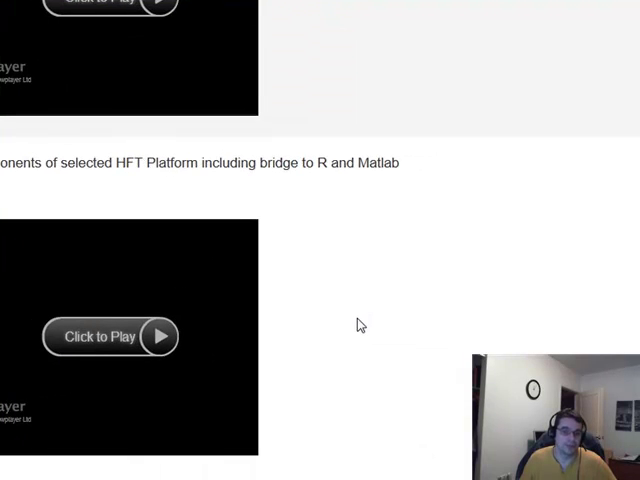
pyautogui.scroll(-3)
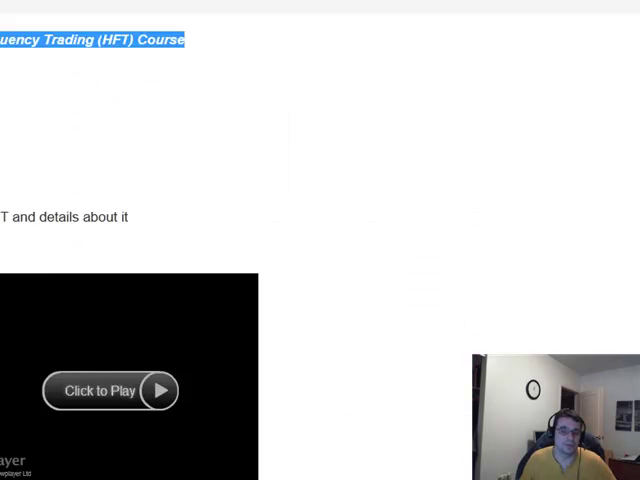
pyautogui.scroll(-3)
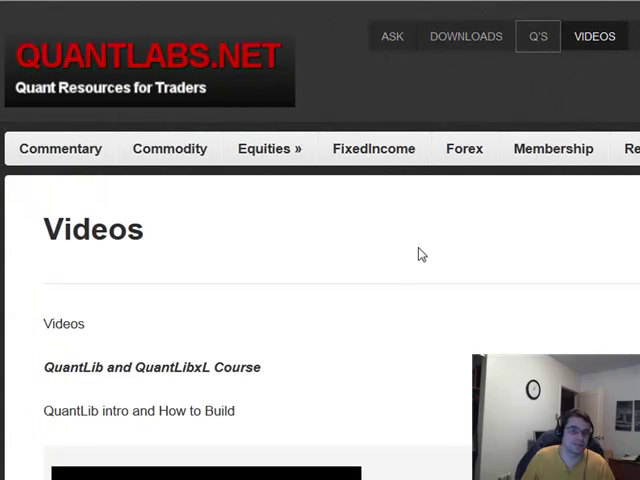
# Step: Go to the Q's page and view recent questions like DIFFERENT TYPE OF MODELS and 70 HFT Pseudo-code
pyautogui.click(538, 36)
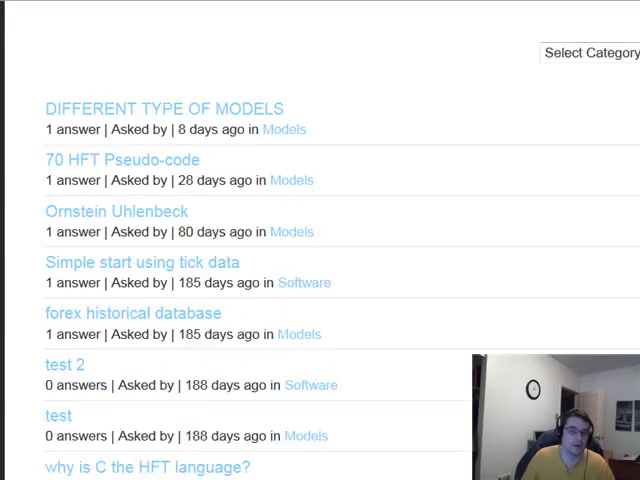
pyautogui.scroll(3)
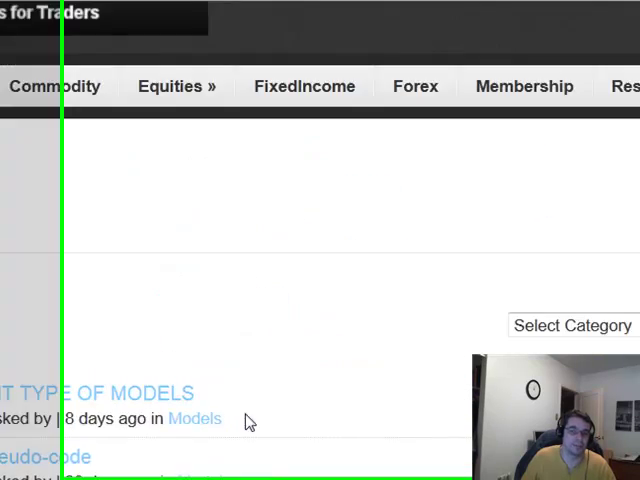
pyautogui.scroll(3)
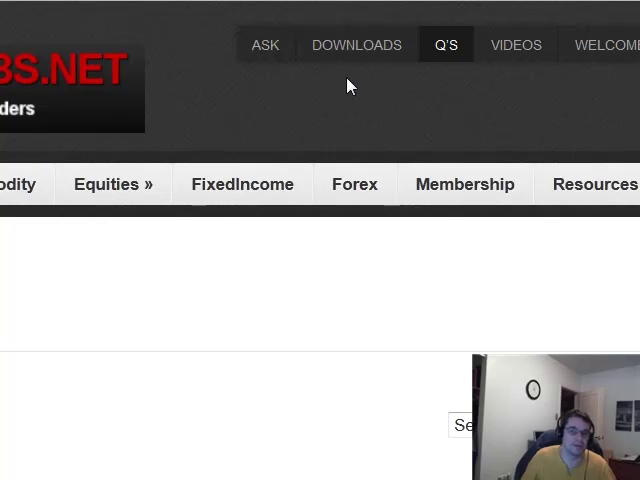
pyautogui.moveTo(464, 184)
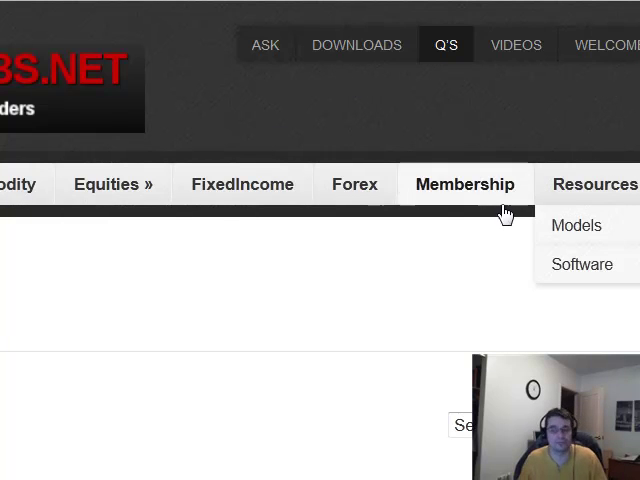
pyautogui.moveTo(528, 164)
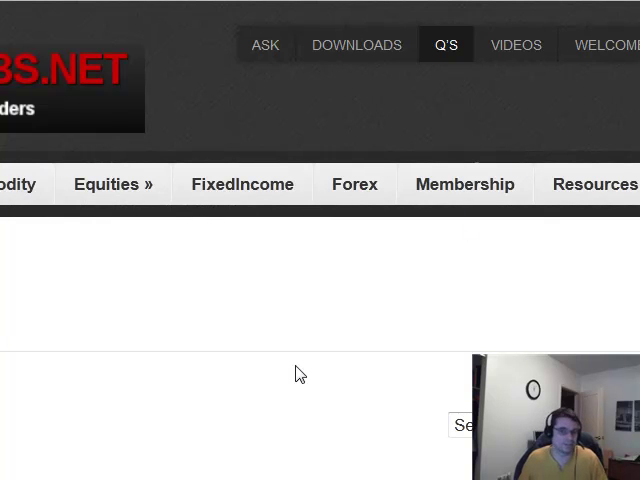
pyautogui.moveTo(280, 166)
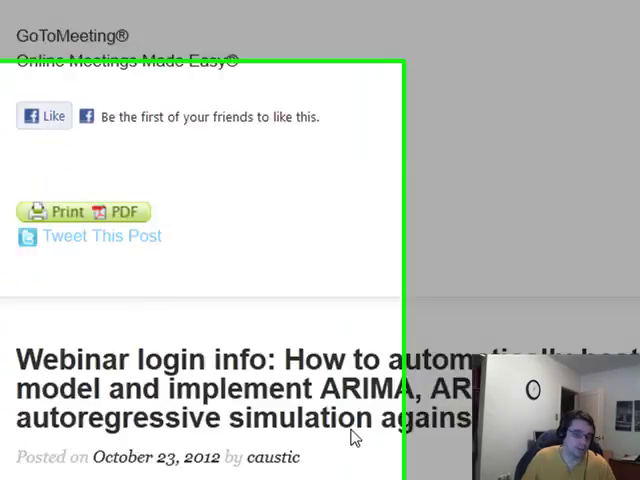
# Step: Scroll down the Webinars archive past the ARIMA webinar login-info posts
pyautogui.scroll(-3)
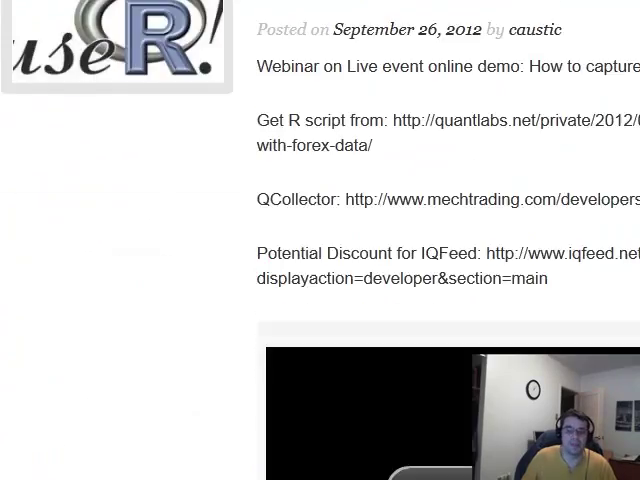
pyautogui.scroll(-3)
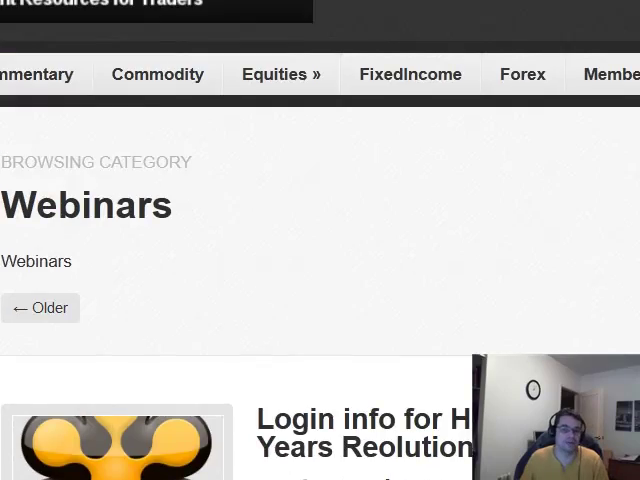
pyautogui.scroll(-3)
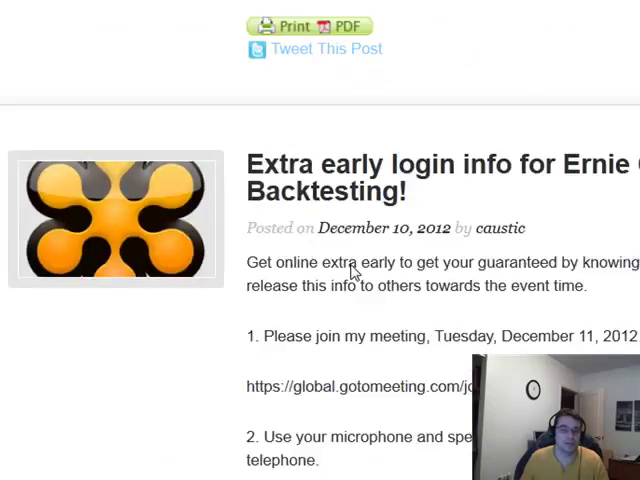
pyautogui.scroll(-3)
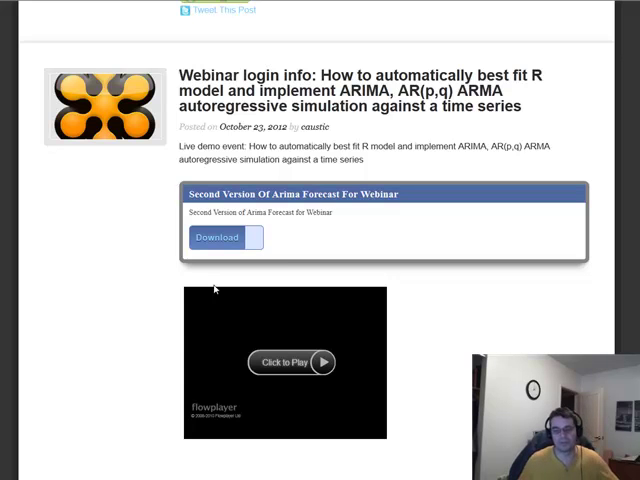
pyautogui.scroll(-3)
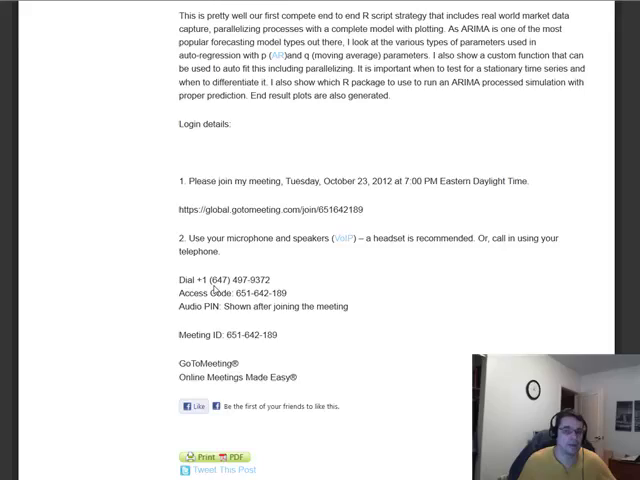
pyautogui.scroll(-3)
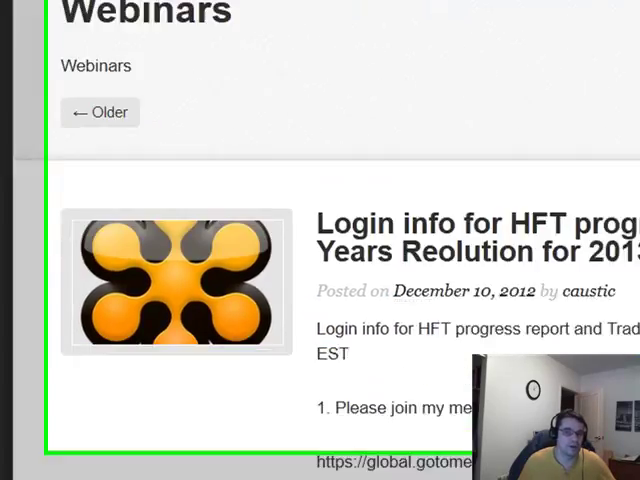
pyautogui.scroll(-3)
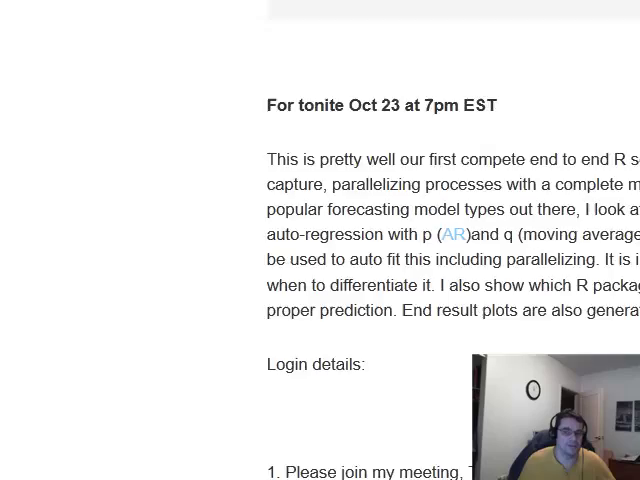
pyautogui.scroll(-3)
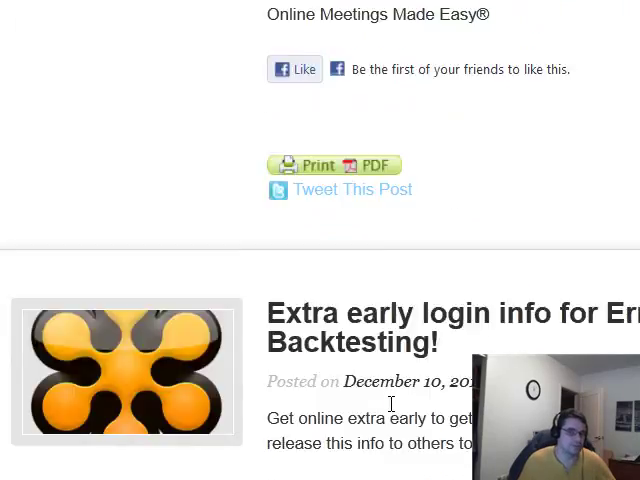
# Step: Continue down to the realized-volatility webinar posts with GoToMeeting login details
pyautogui.scroll(-3)
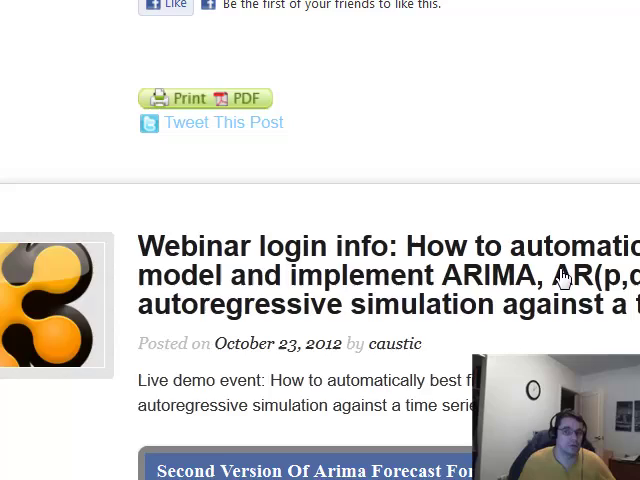
pyautogui.scroll(-3)
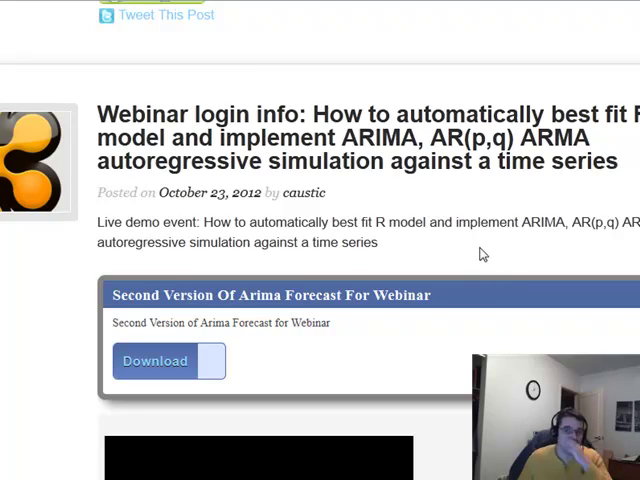
pyautogui.scroll(-3)
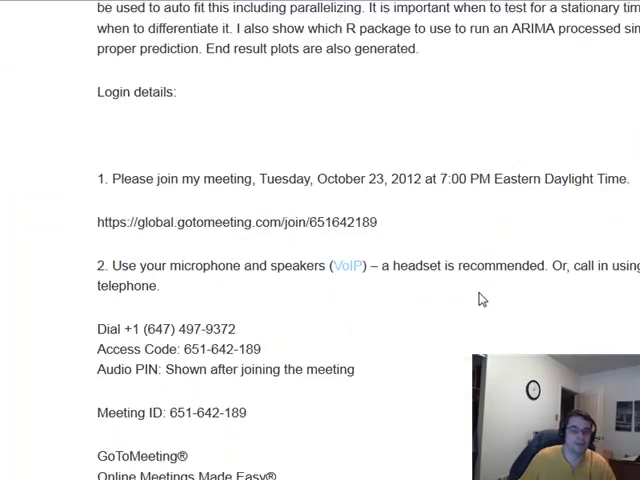
pyautogui.scroll(-3)
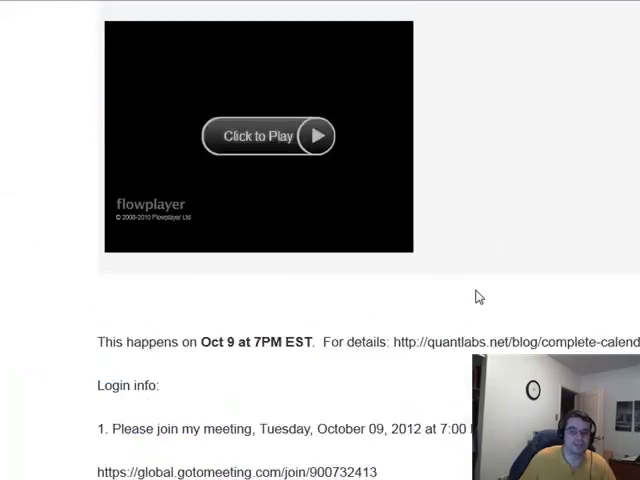
pyautogui.scroll(-3)
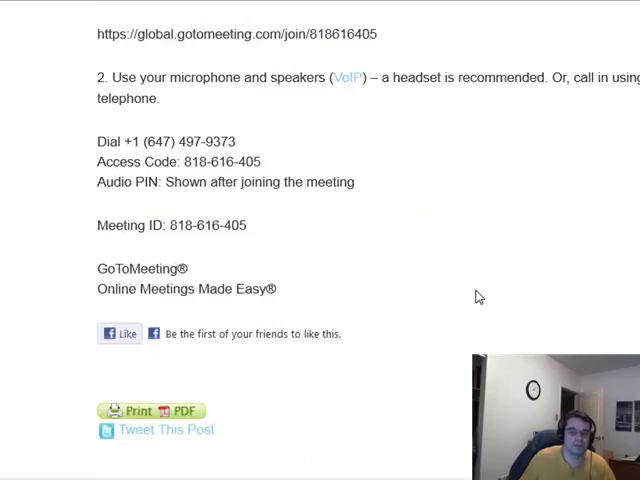
pyautogui.scroll(-3)
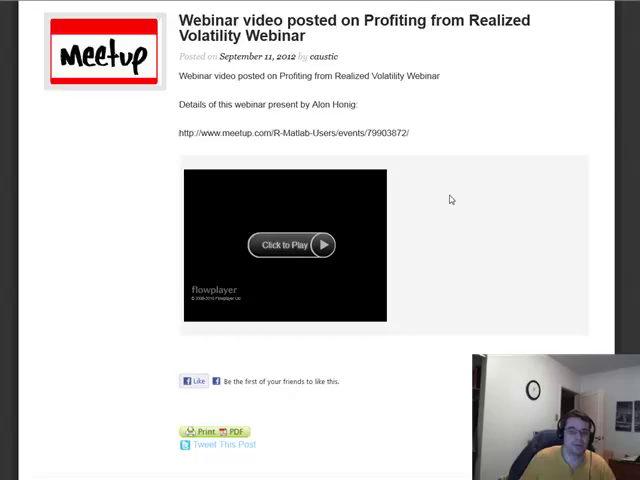
pyautogui.scroll(-3)
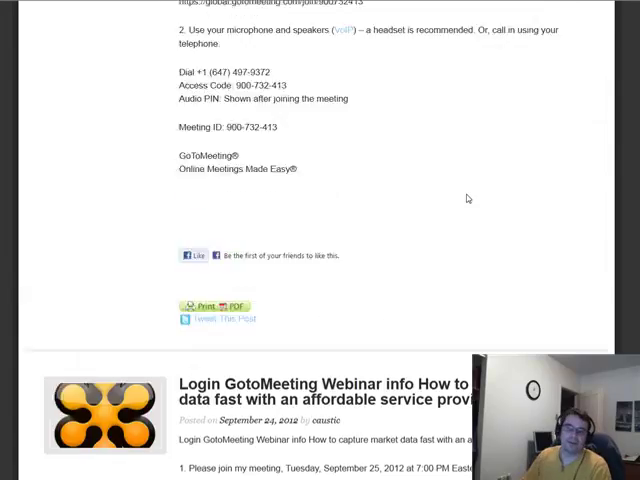
pyautogui.scroll(-3)
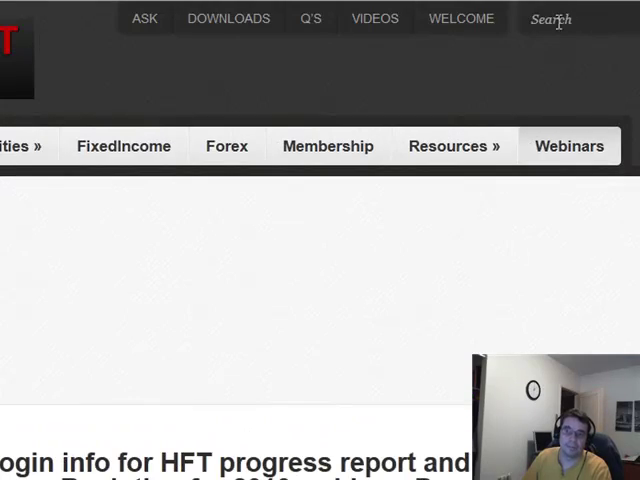
# Step: Search the site for 'r code' and scroll the results to the CAPM trading-pair backtest walkthrough
pyautogui.write('r code')
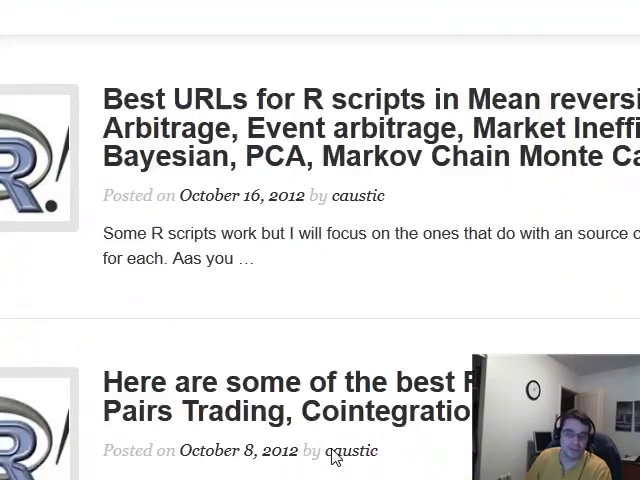
pyautogui.scroll(3)
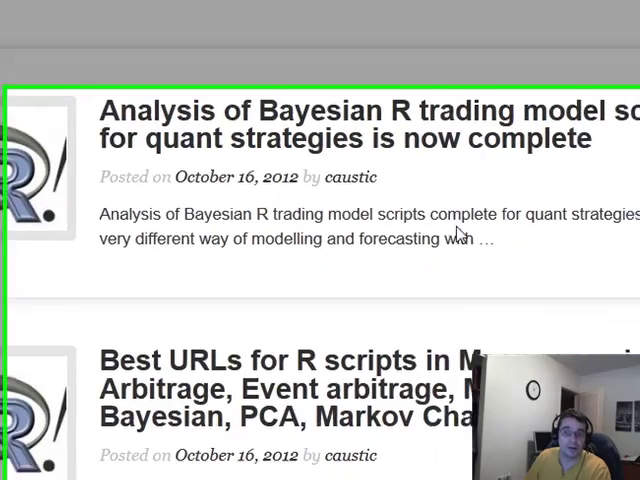
pyautogui.scroll(-3)
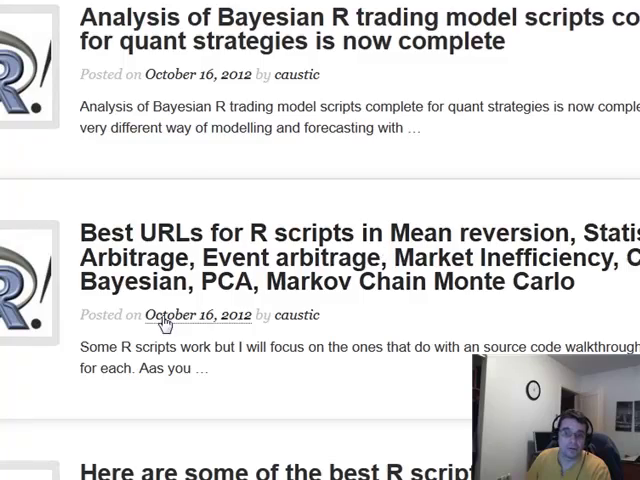
pyautogui.scroll(-3)
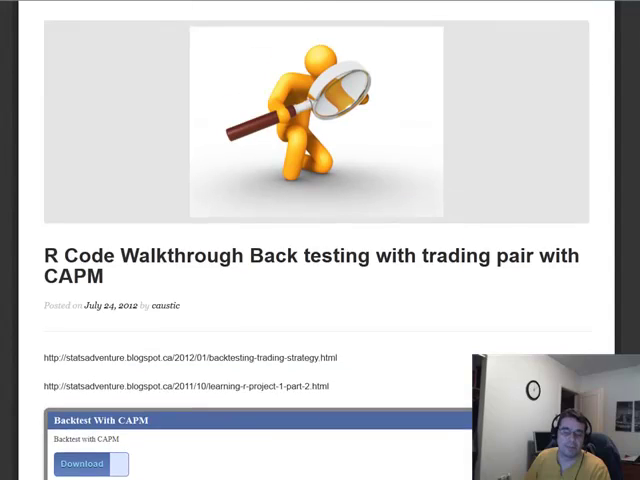
# Step: Return from the CAPM post to the R code results list with ARIMA and Mean Absolute Deviation posts
pyautogui.scroll(3)
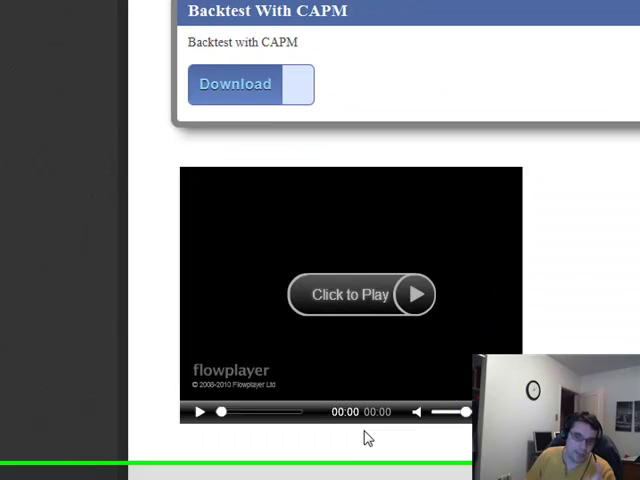
pyautogui.scroll(-3)
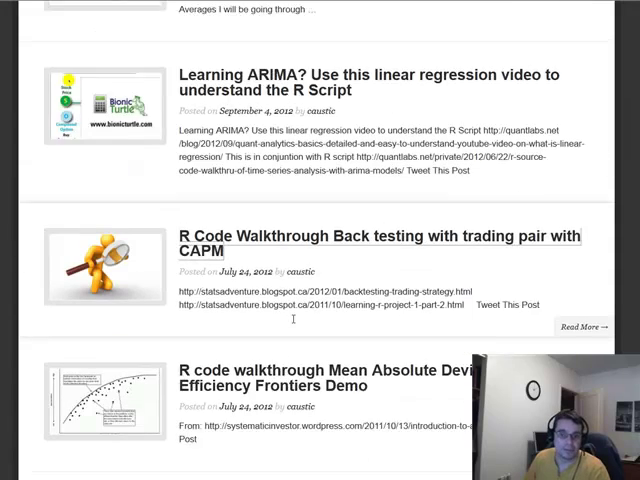
# Step: Reach the bottom of the R code results and load the older page of walkthrough posts
pyautogui.scroll(-3)
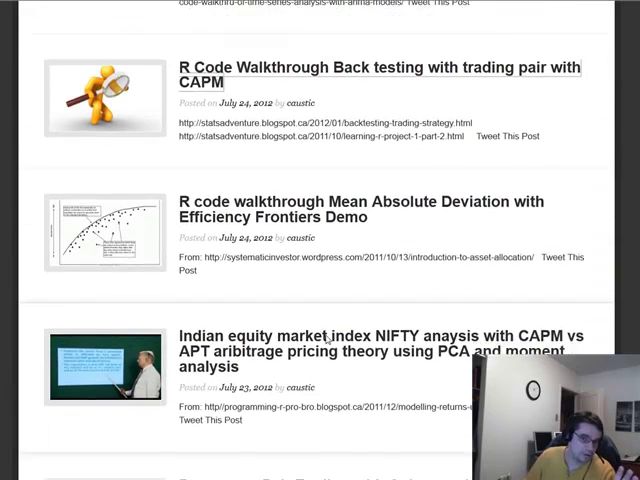
pyautogui.scroll(-3)
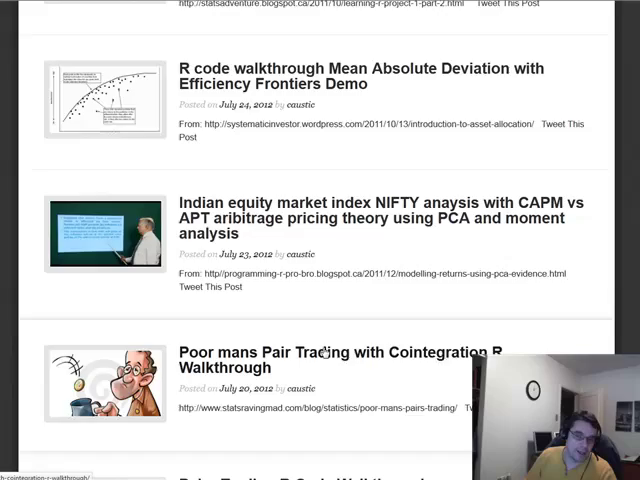
pyautogui.scroll(-3)
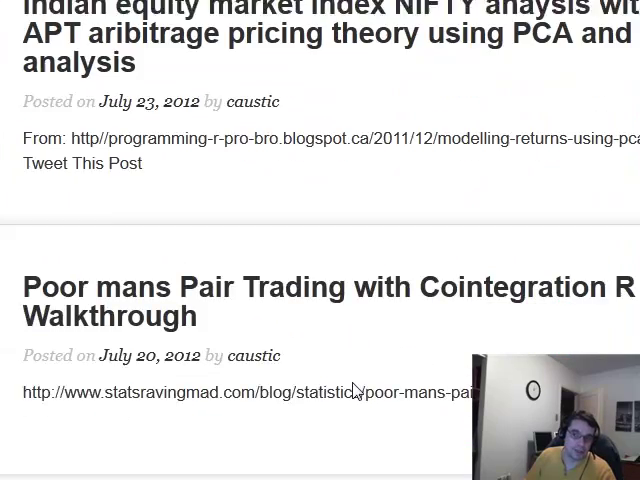
pyautogui.scroll(-3)
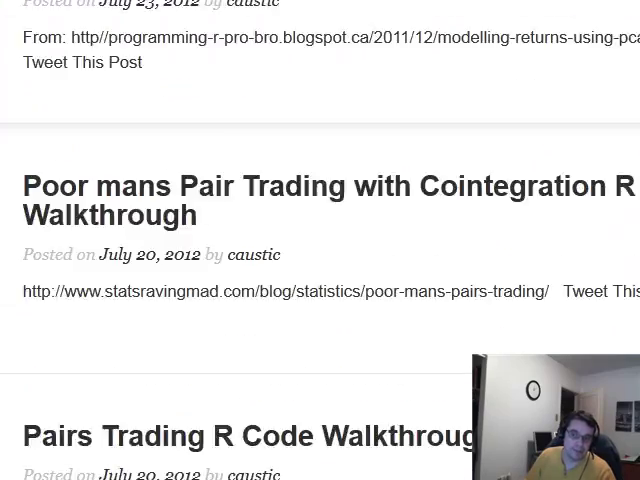
pyautogui.scroll(-3)
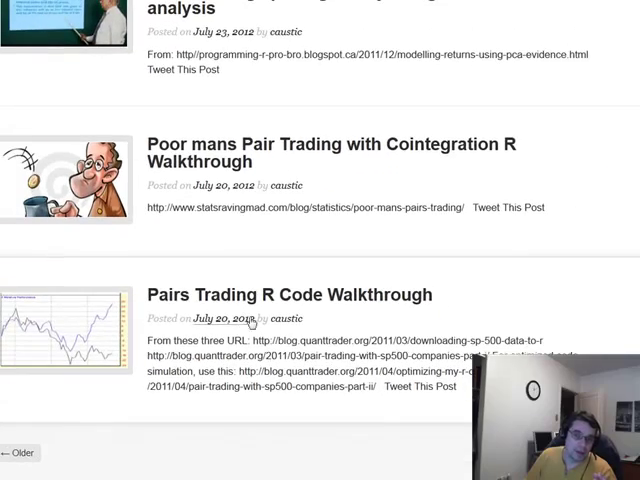
pyautogui.scroll(-3)
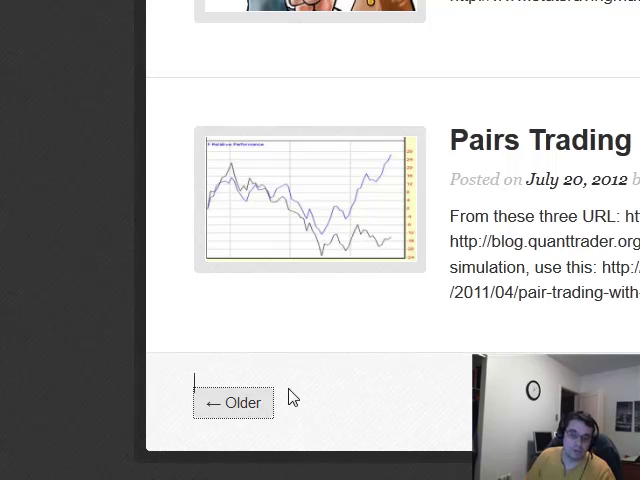
pyautogui.click(232, 402)
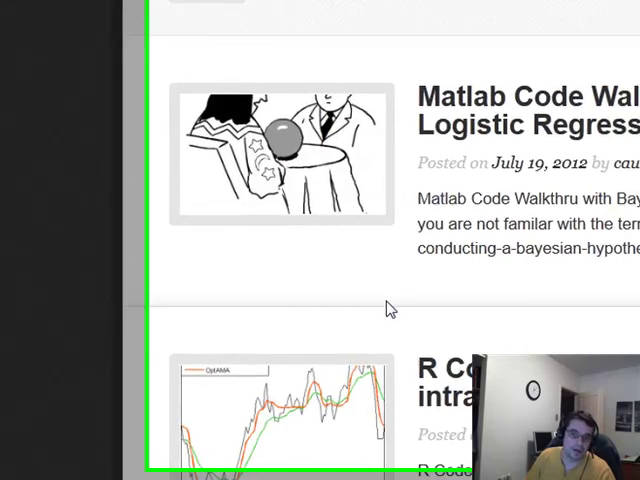
# Step: Look through the older R walkthroughs such as GARCH and Monte Carlo before heading to the home page
pyautogui.scroll(-3)
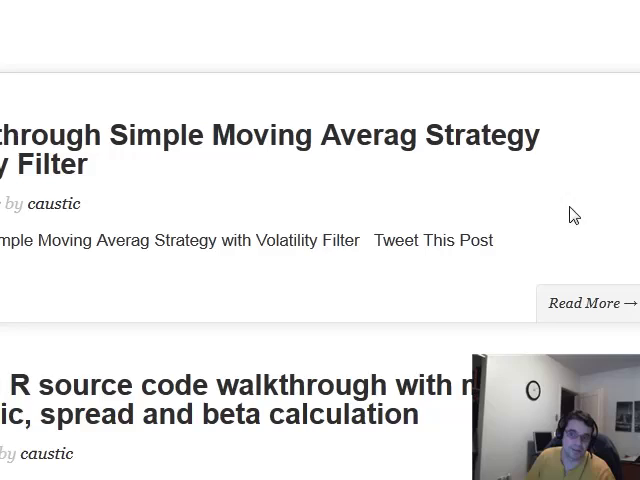
pyautogui.scroll(-3)
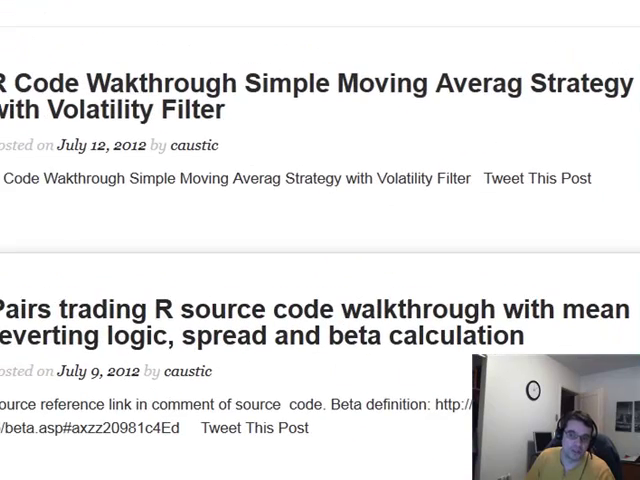
pyautogui.scroll(-3)
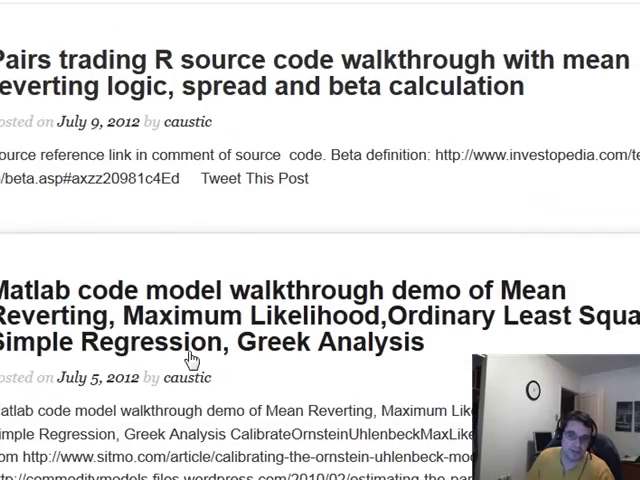
pyautogui.scroll(-3)
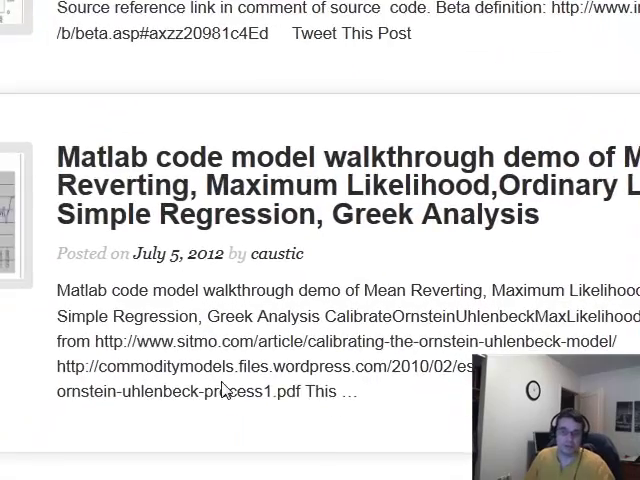
pyautogui.scroll(-3)
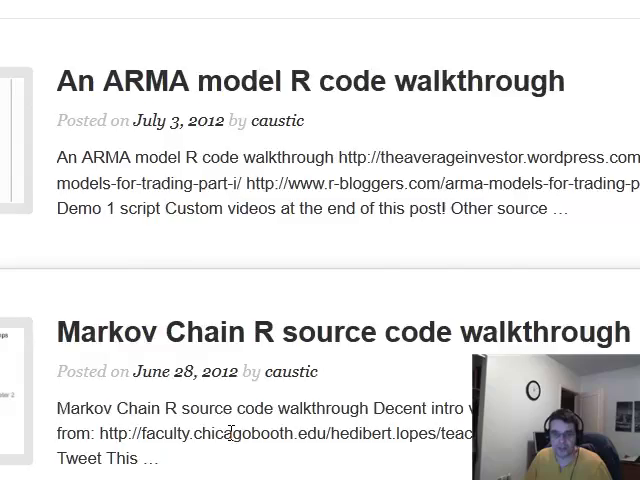
pyautogui.scroll(-3)
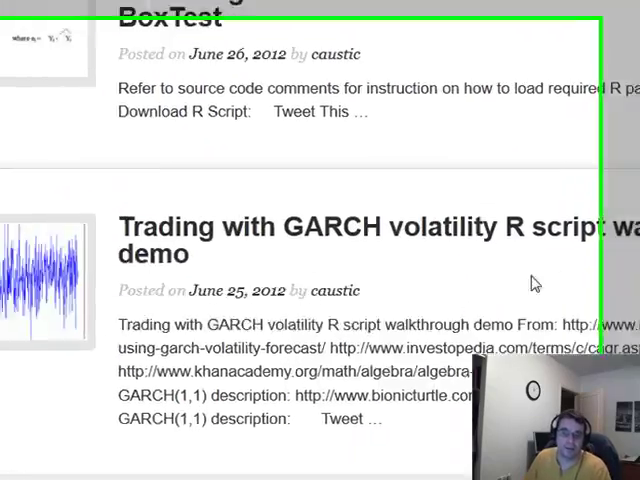
pyautogui.scroll(-3)
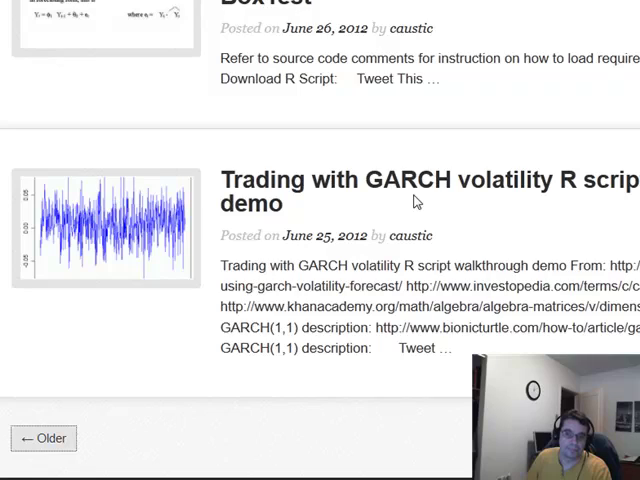
pyautogui.scroll(-3)
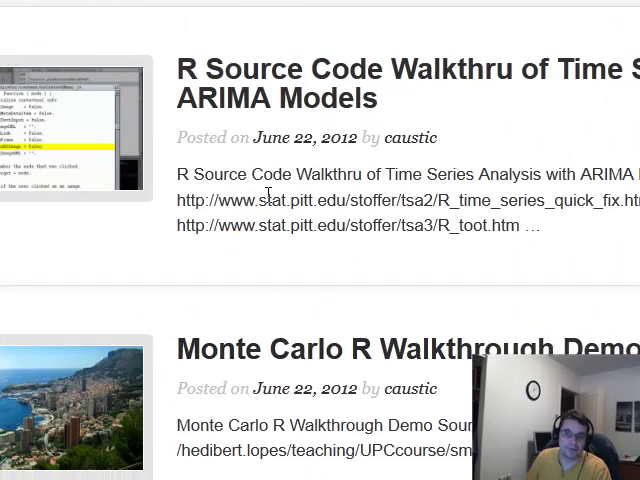
pyautogui.scroll(-3)
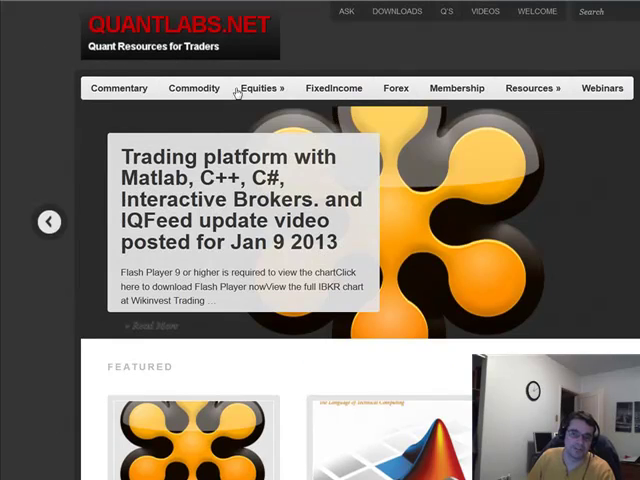
pyautogui.scroll(-3)
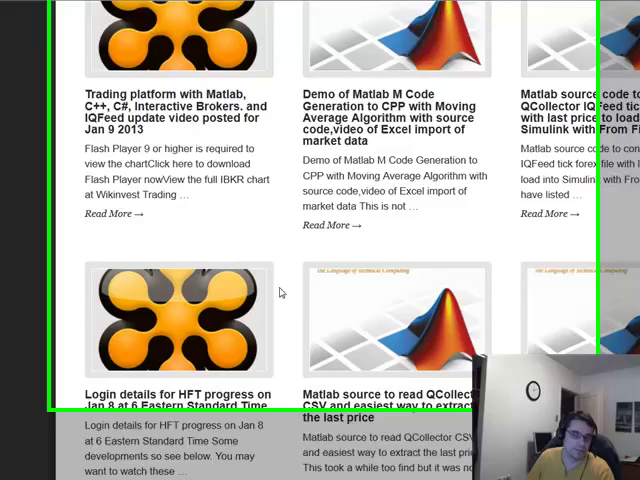
pyautogui.scroll(-3)
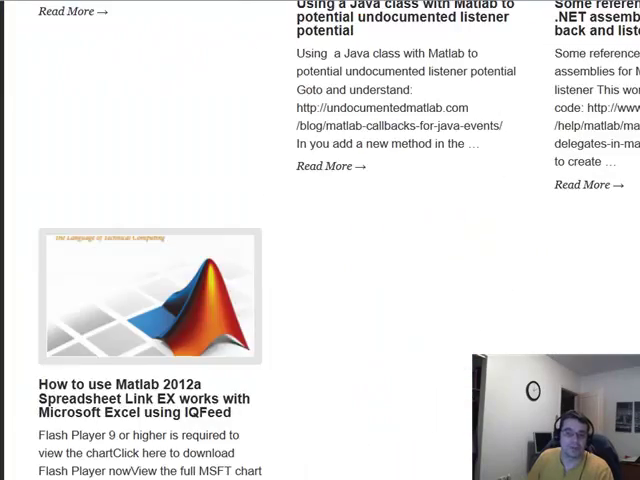
pyautogui.scroll(-3)
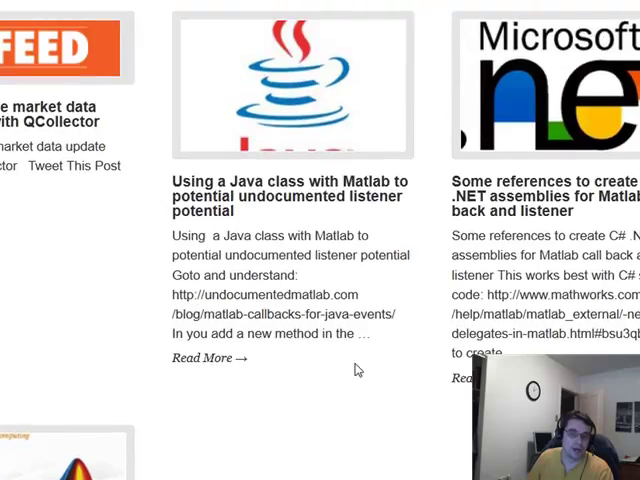
pyautogui.scroll(-3)
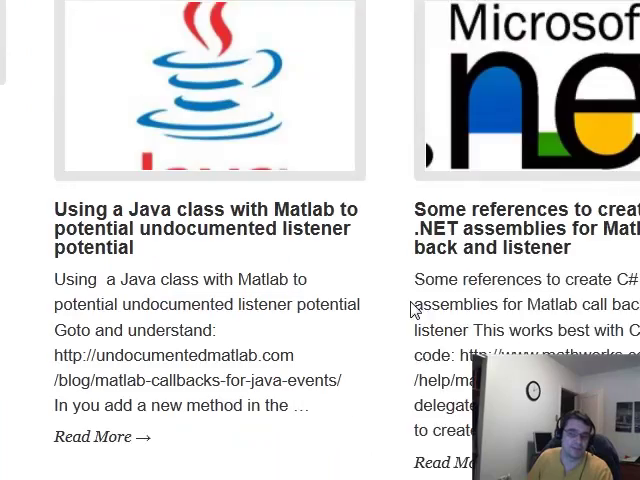
pyautogui.scroll(-3)
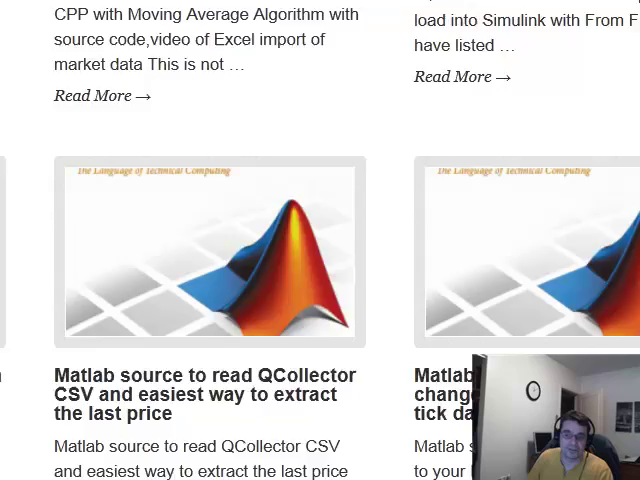
pyautogui.scroll(-3)
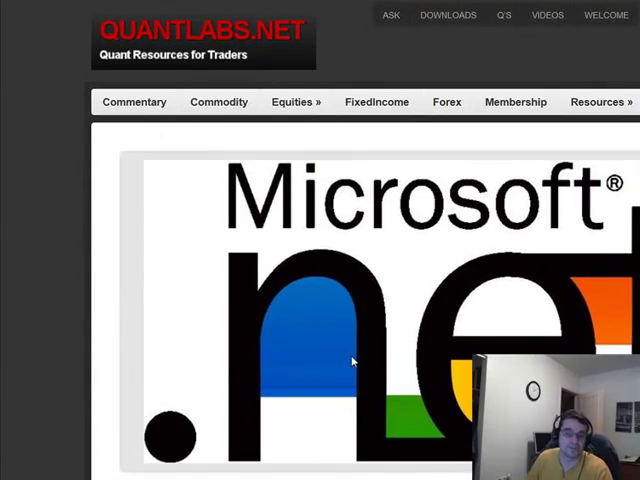
pyautogui.scroll(-3)
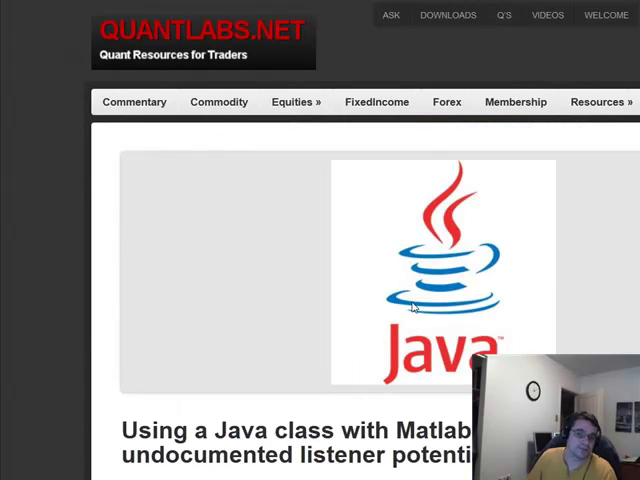
pyautogui.scroll(-3)
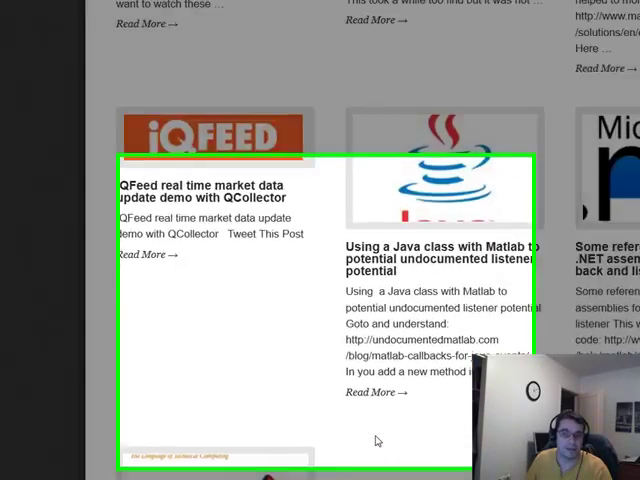
pyautogui.scroll(-3)
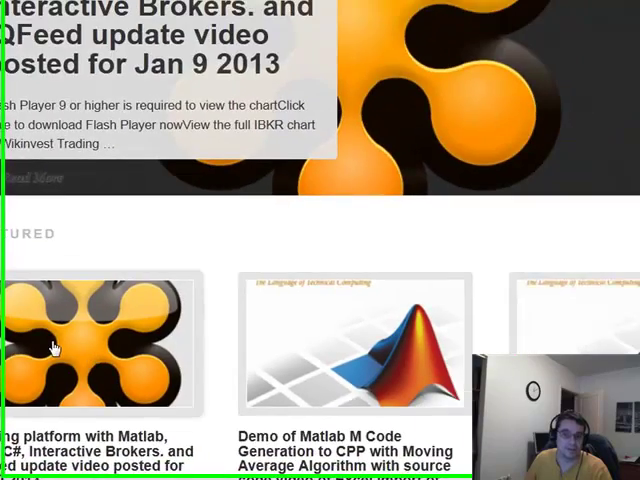
pyautogui.scroll(-3)
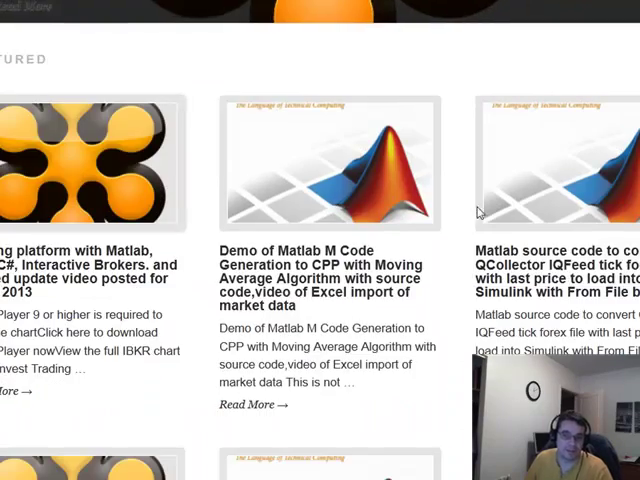